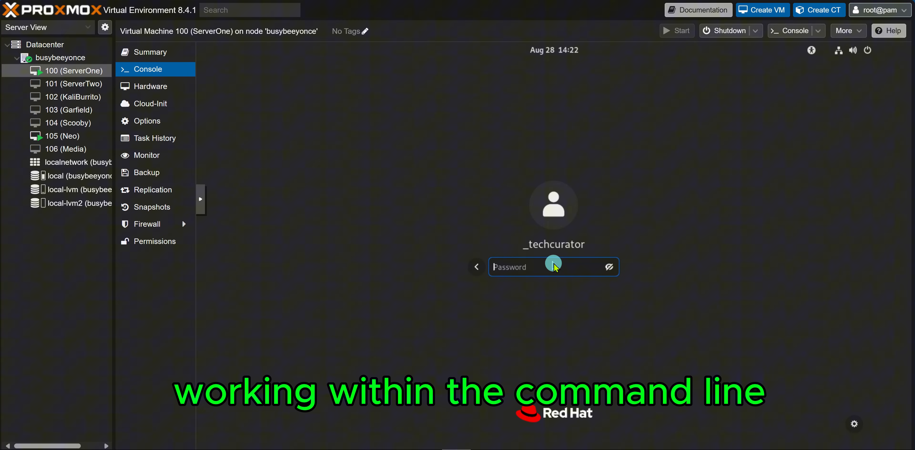
Enter the user password at the RHEL login screen to reach the desktop.
text(password)
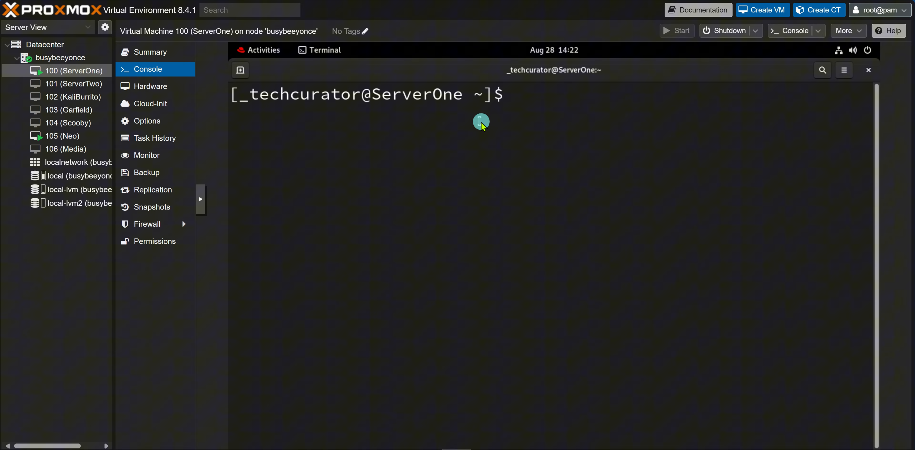
Switch to a root shell with sudo su - and the user password.
text(sudo)
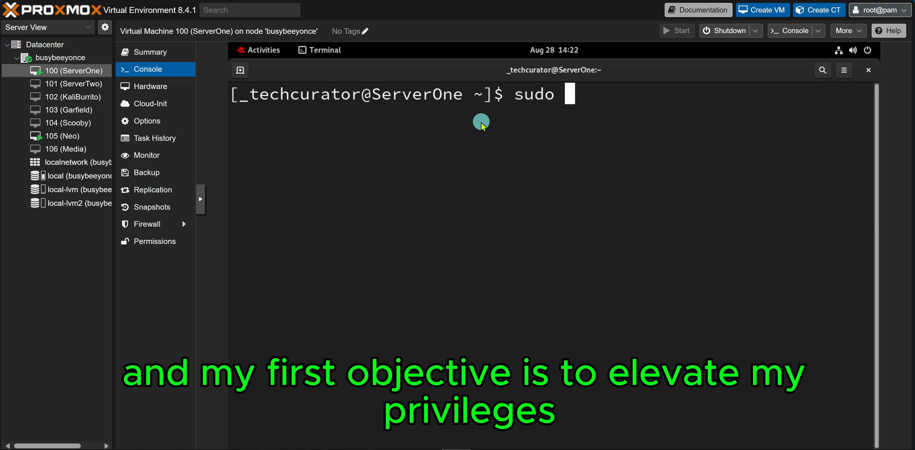
text(su -)
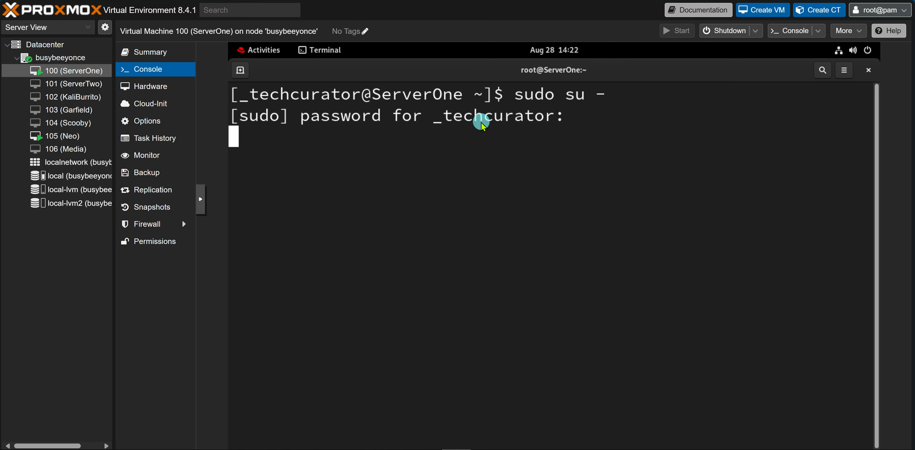
key(Return)
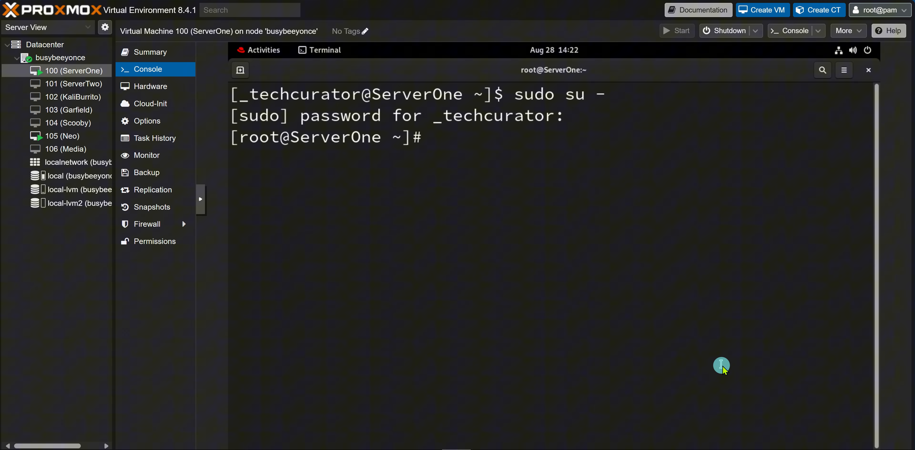
Install the flatpak package with dnf install flatpak -y.
text(dnf in)
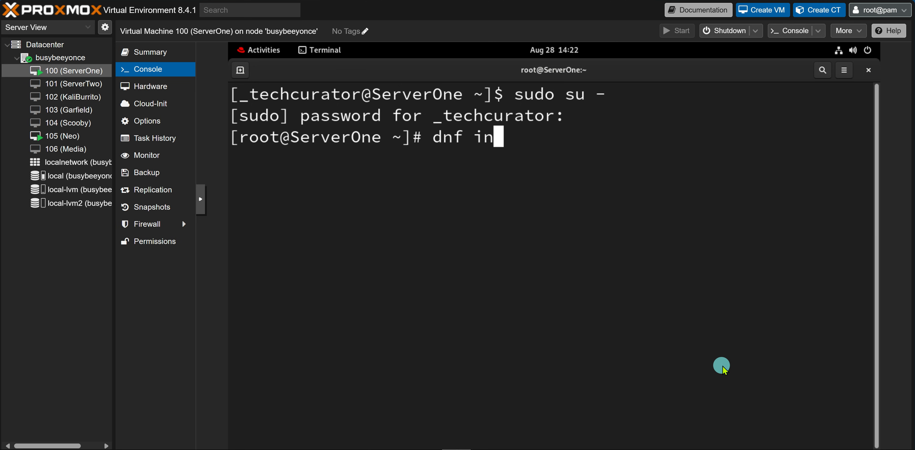
text(stall)
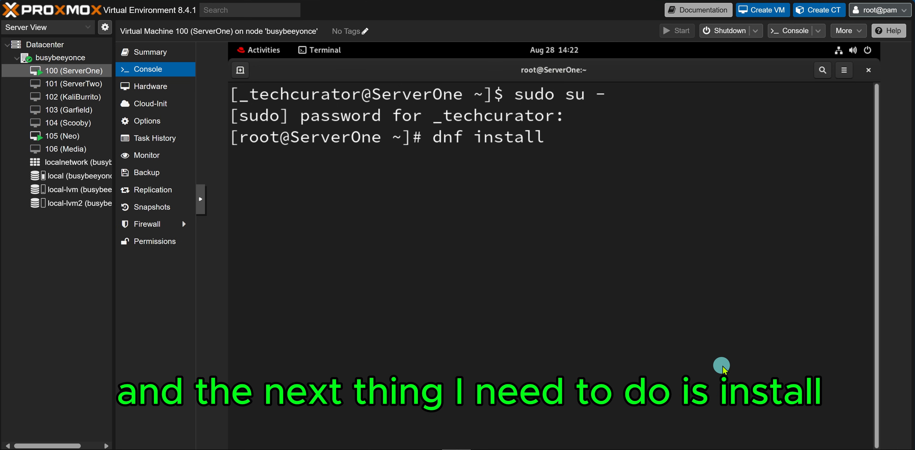
text(flatpak -0)
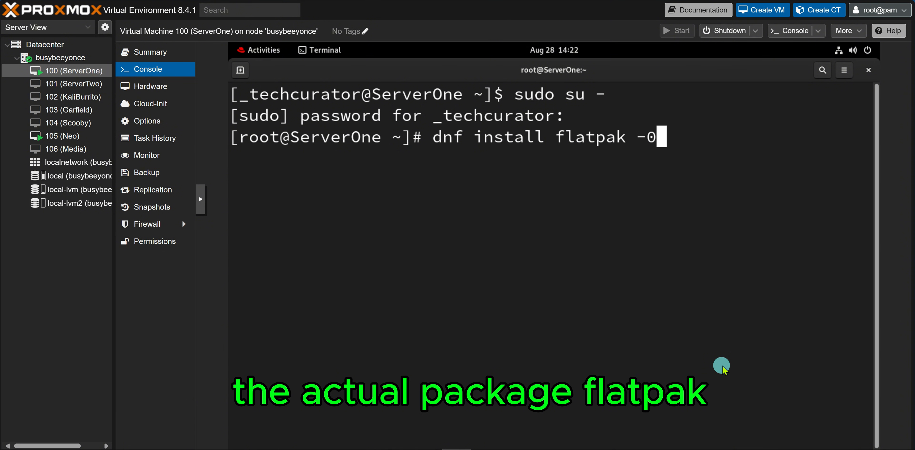
text(y)
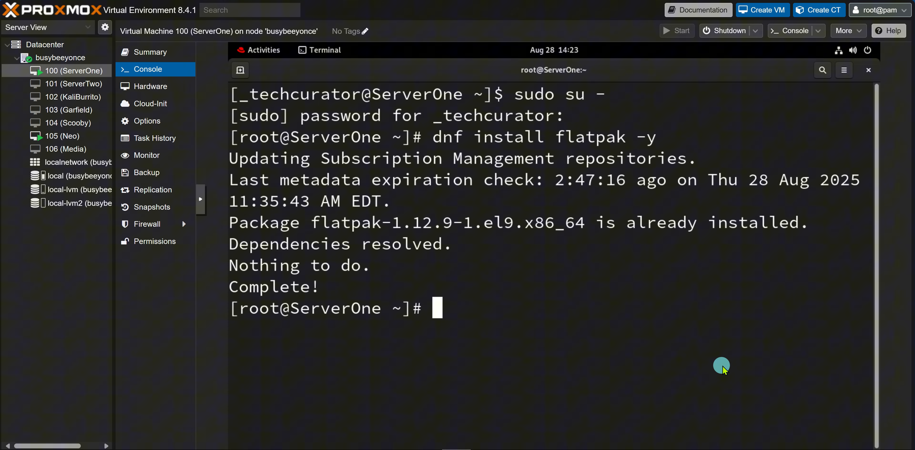
text(flatpak r)
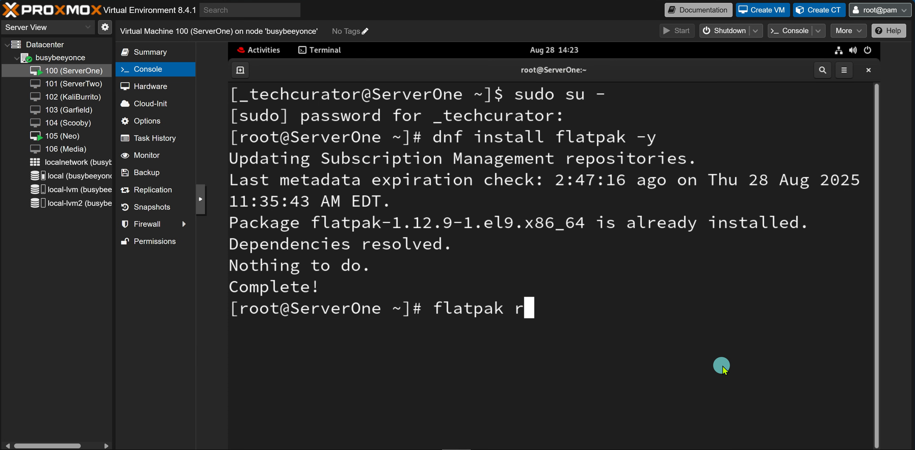
text(emote-)
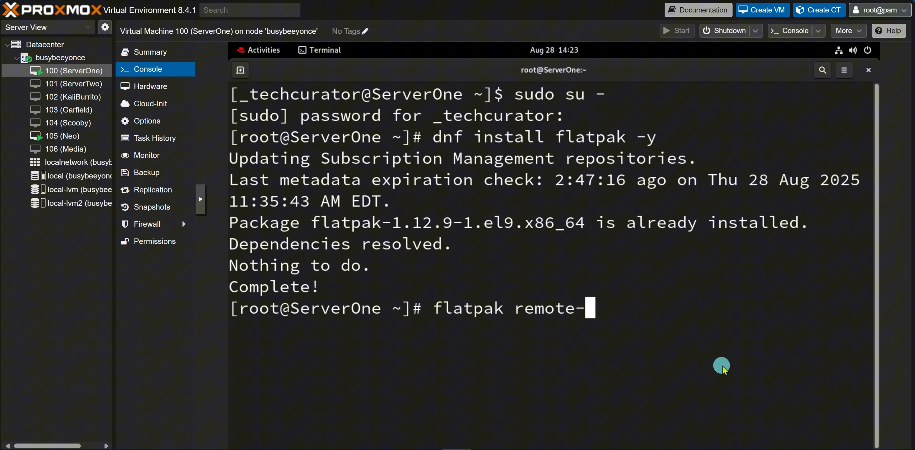
text(add)
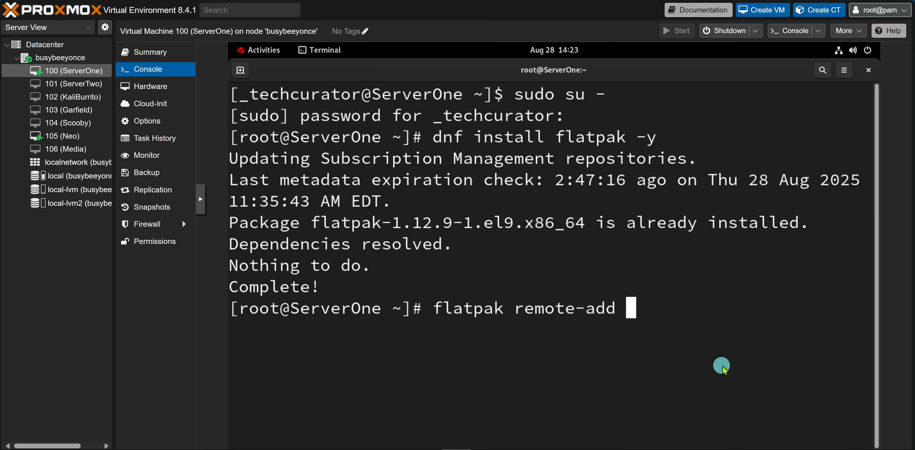
text(--ifn)
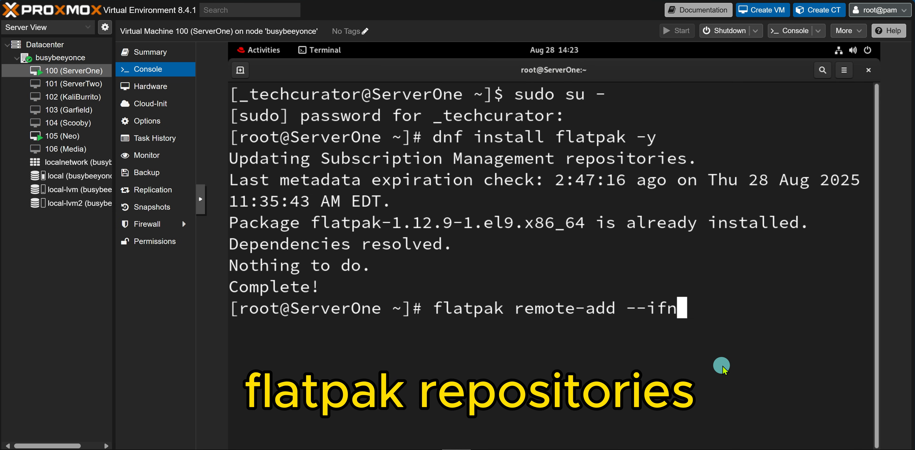
text(-not-exists f)
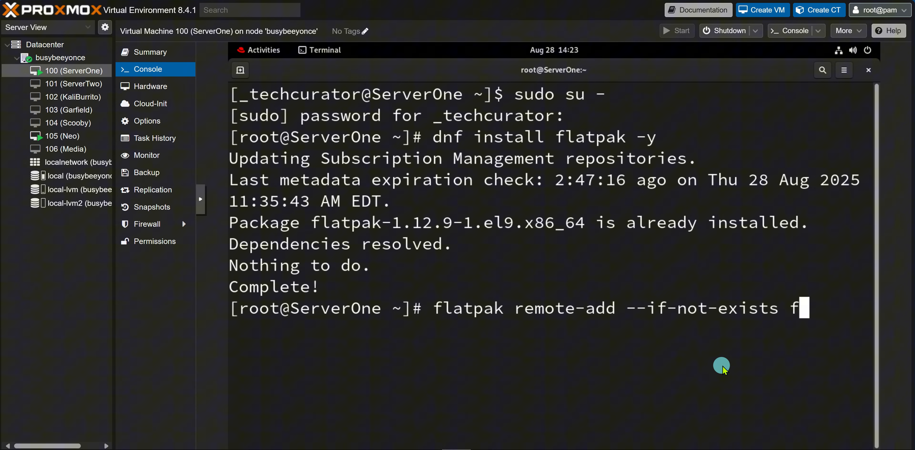
text(lat)
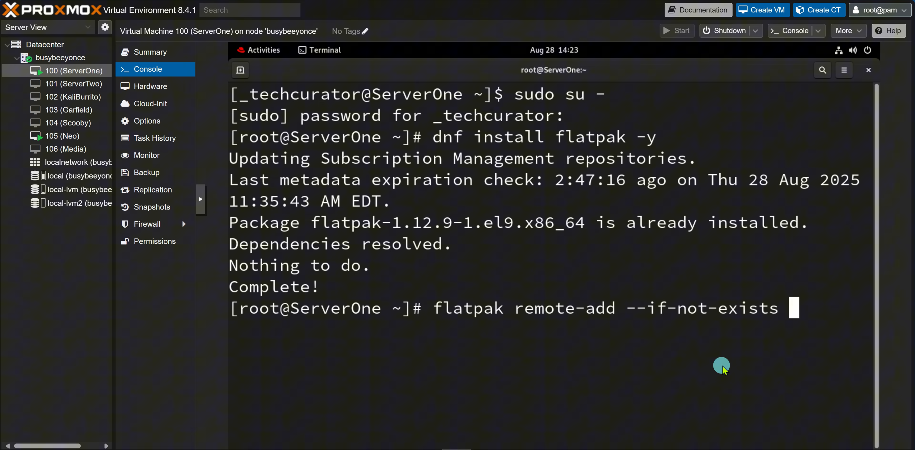
text(rhel)
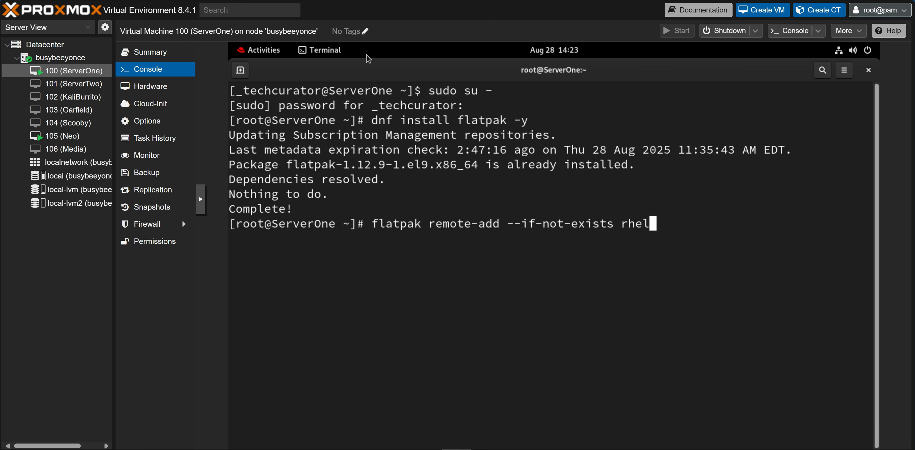
text(https://flatpaks.redhat.io/rhel.flatpakrepo)
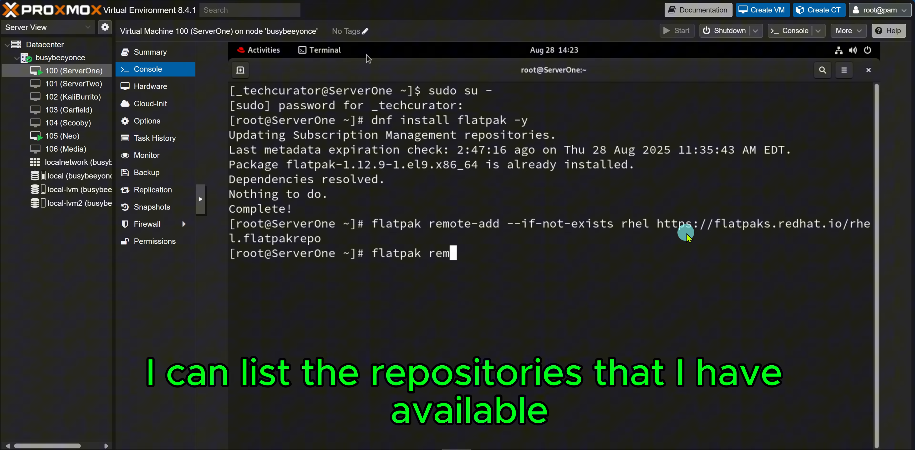
List the configured flatpak remotes to verify the rhel repository.
text(flatpak remotes)
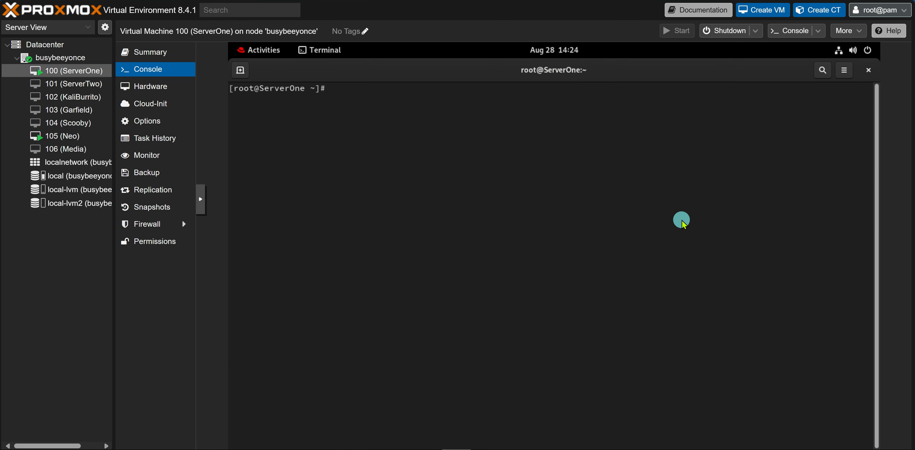
Install org.mozilla.firefox with flatpak, choosing the remote at the prompt.
text(flat)
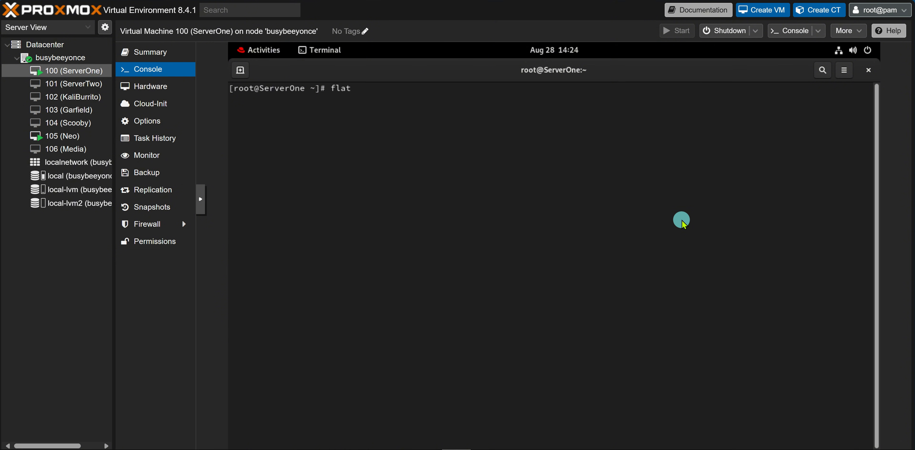
text(pak install)
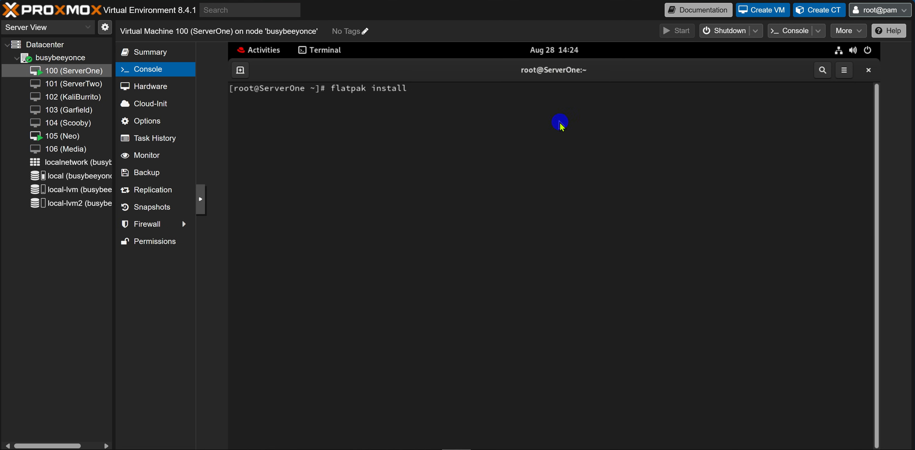
text(org.mozilla.firefox -y)
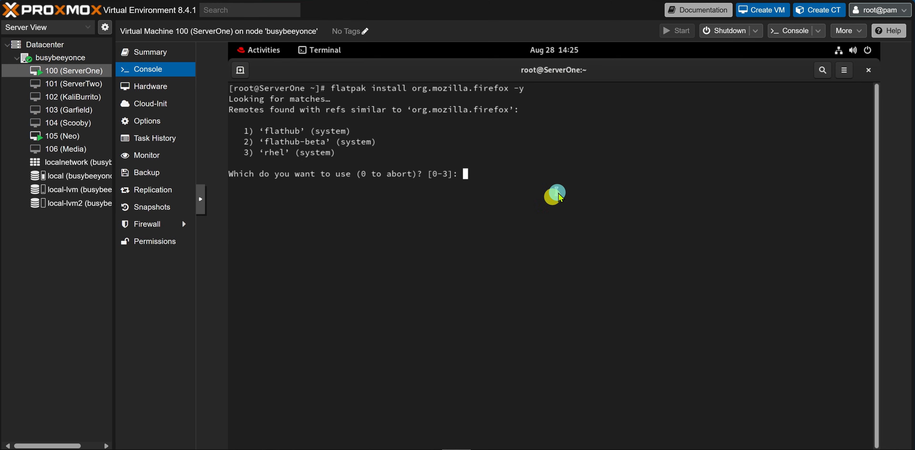
text(3)
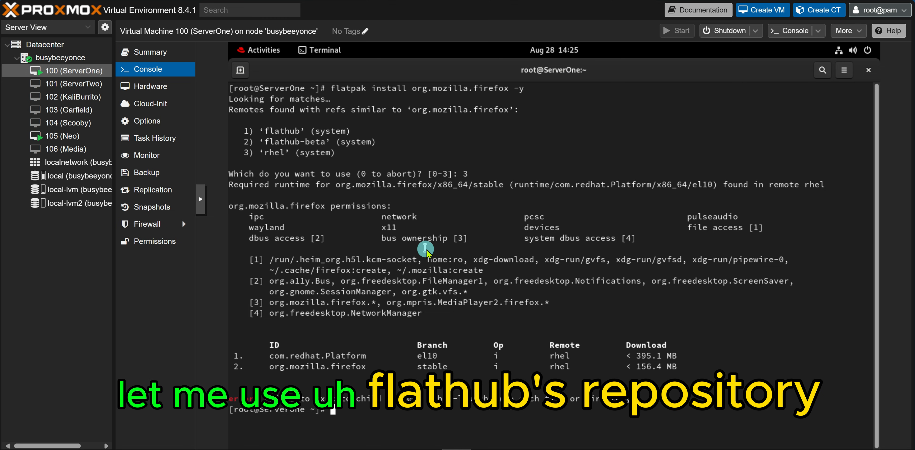
mouse_move(496, 47)
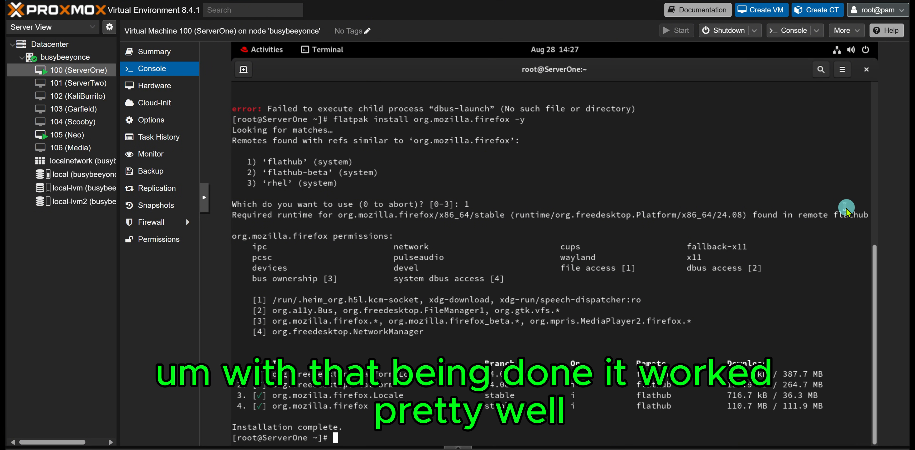
mouse_move(659, 225)
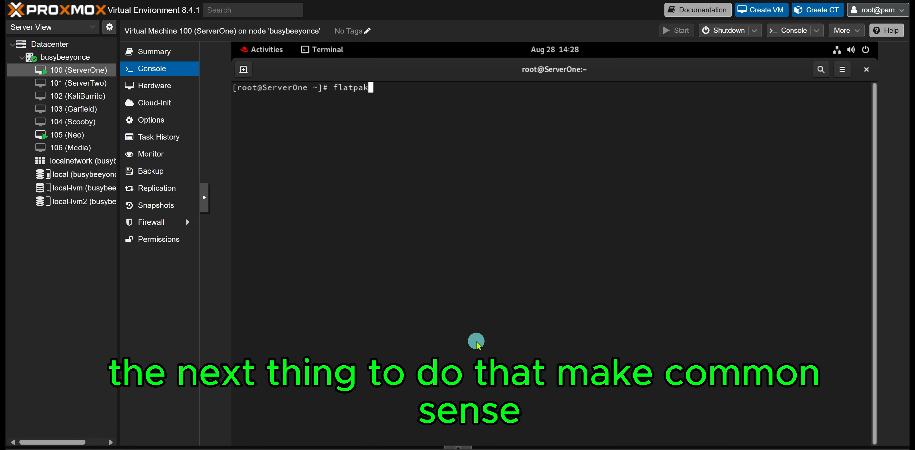
List installed flatpak apps with flatpak list --app, showing Firefox 142.0.1 and mohfy.
text(l)
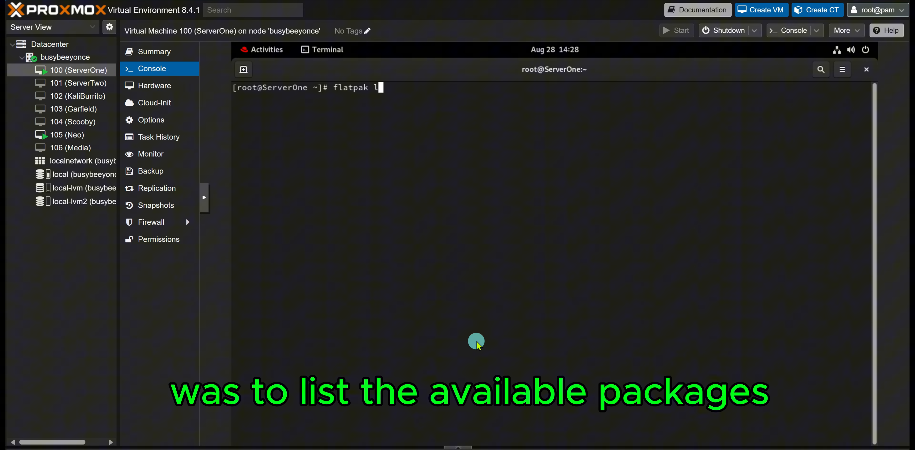
text(ist)
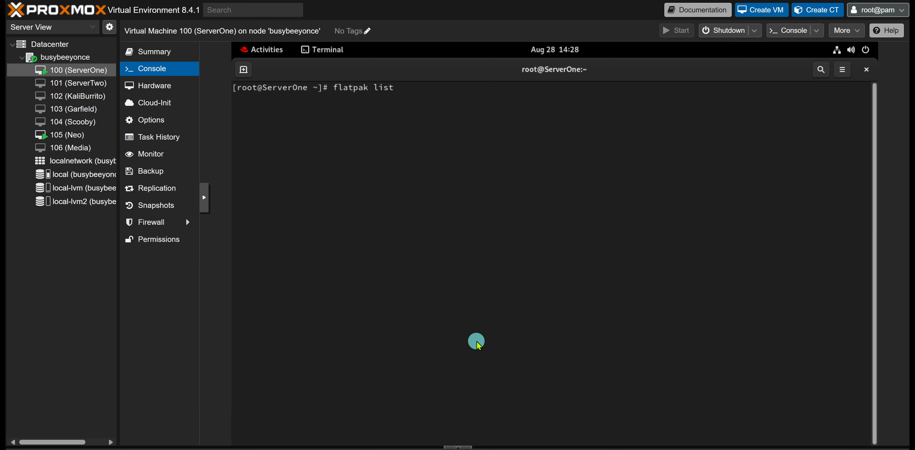
text(-)
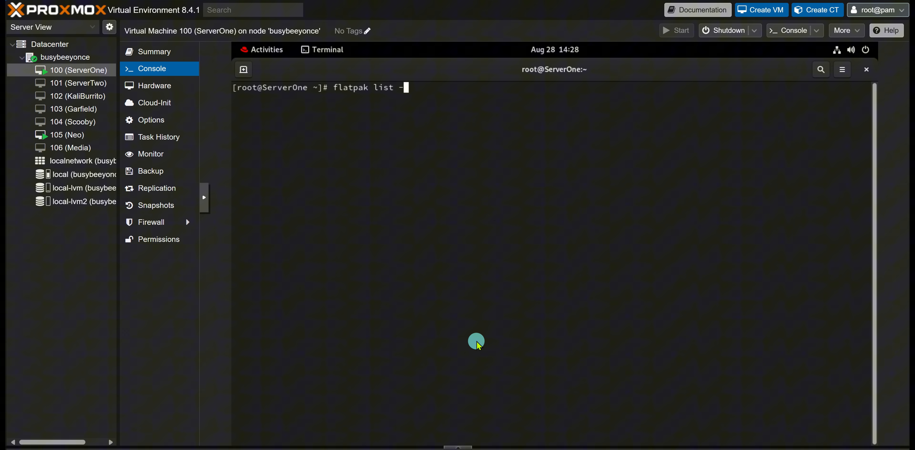
key(Tab)
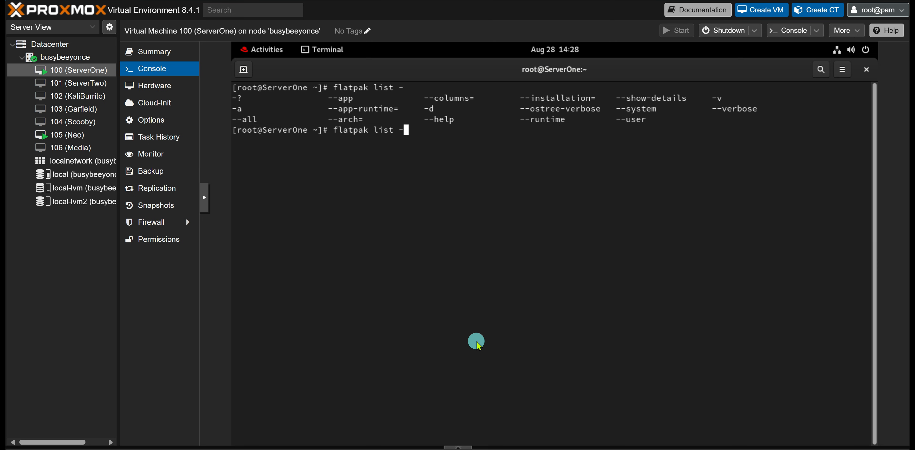
text(app)
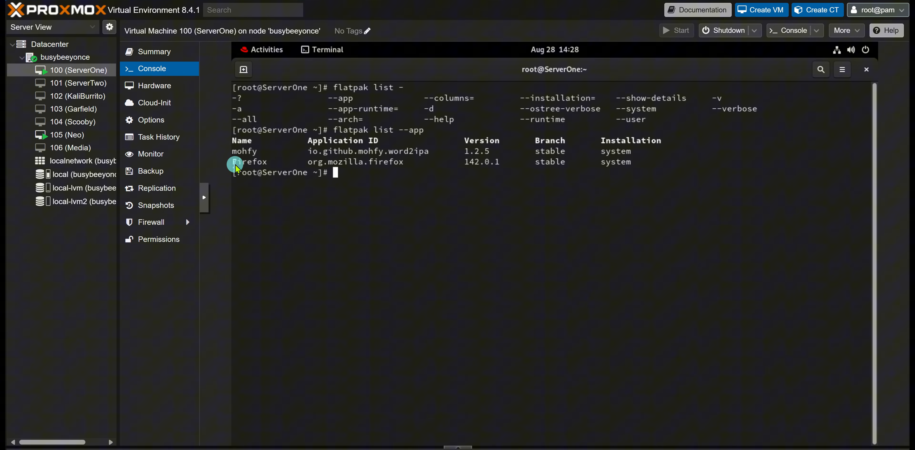
drag(236, 162, 636, 162)
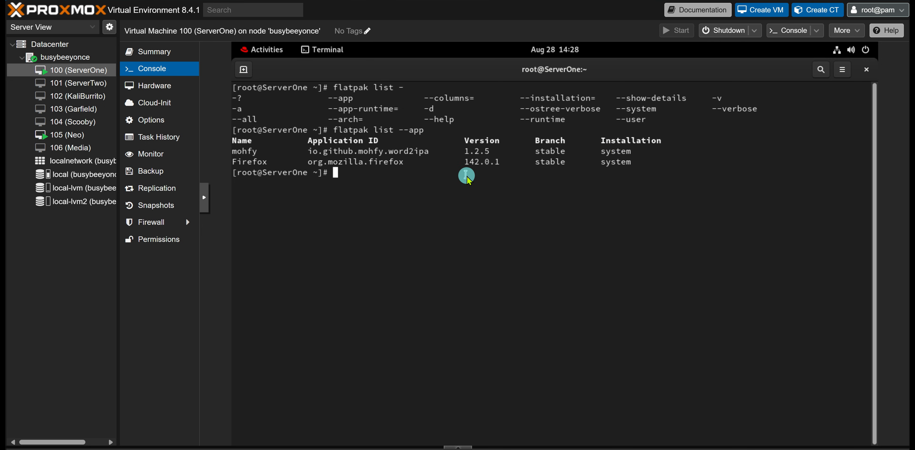
mouse_move(459, 193)
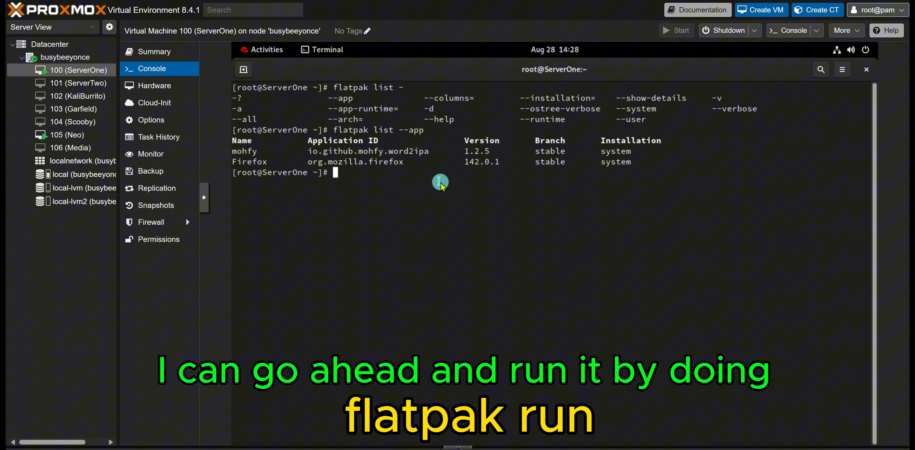
Launch Firefox with flatpak run org.mozilla.firefox, then close its welcome window.
text(flatpak run)
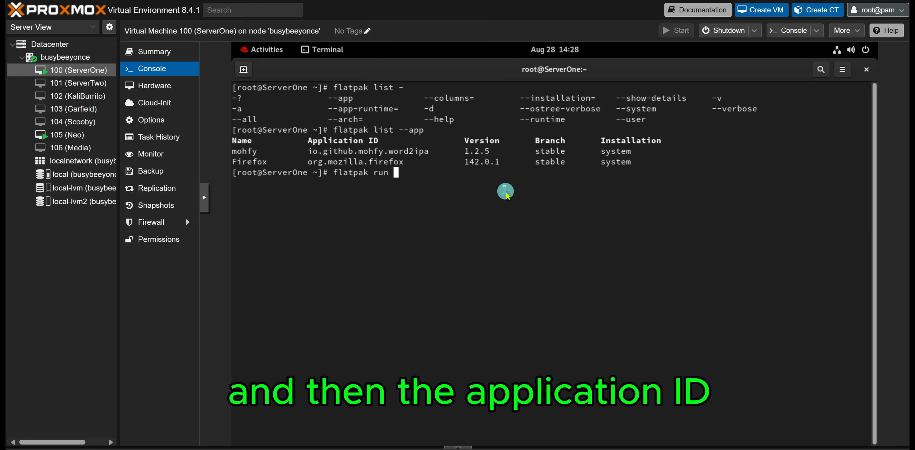
text(org.mozilla.firefox)
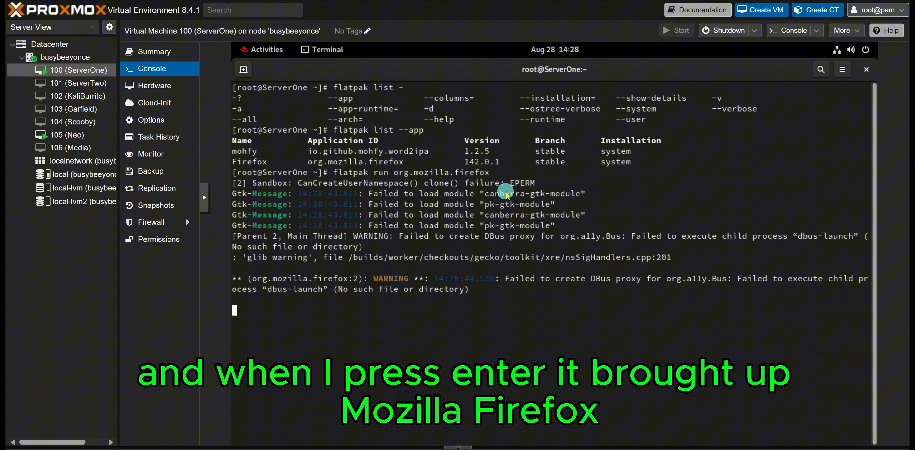
key(Return)
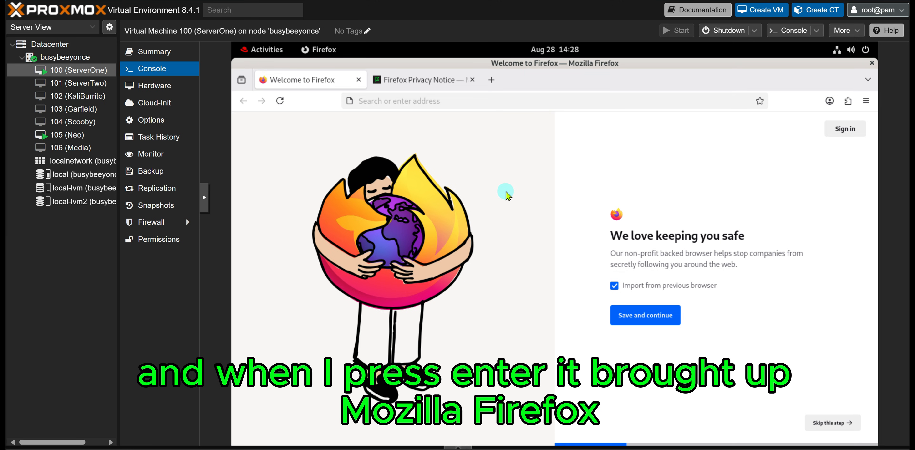
mouse_move(492, 214)
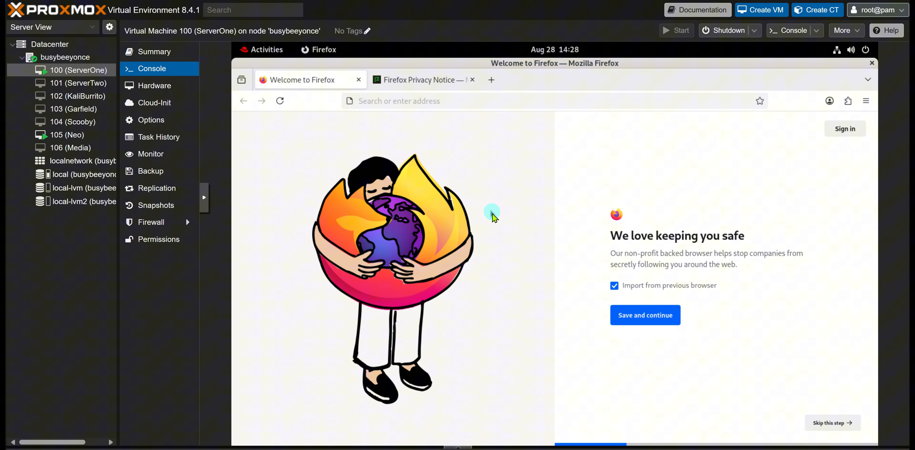
mouse_move(241, 80)
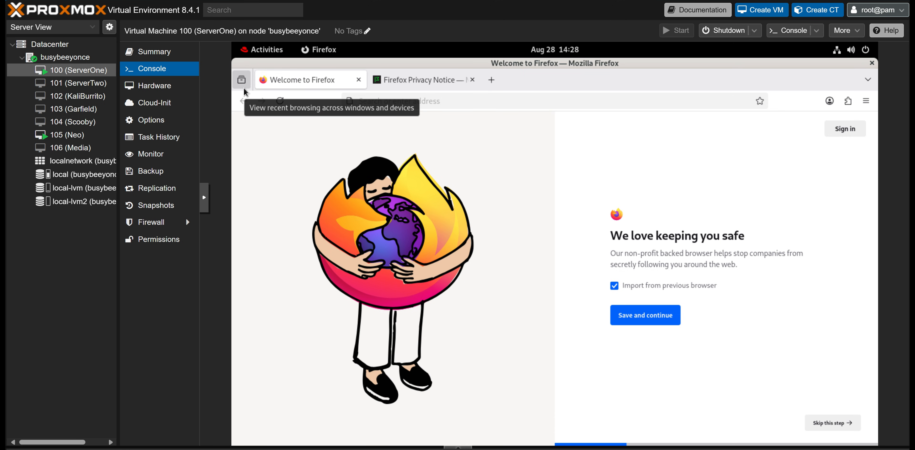
mouse_move(869, 71)
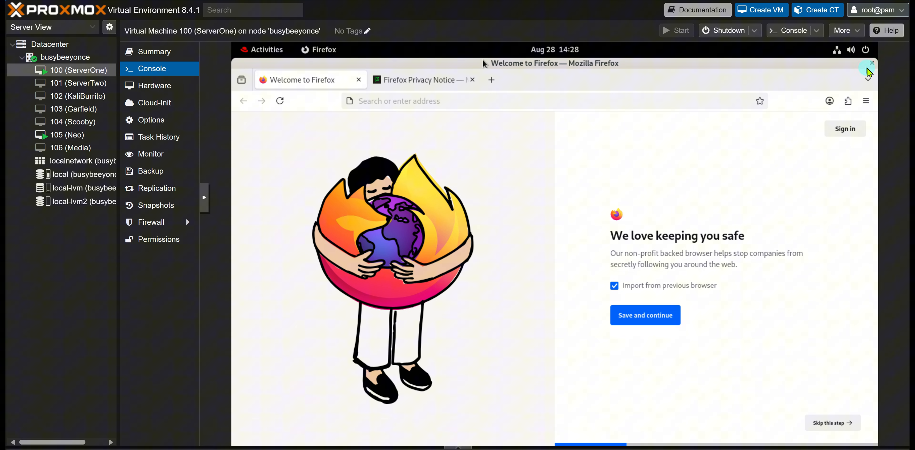
click(869, 63)
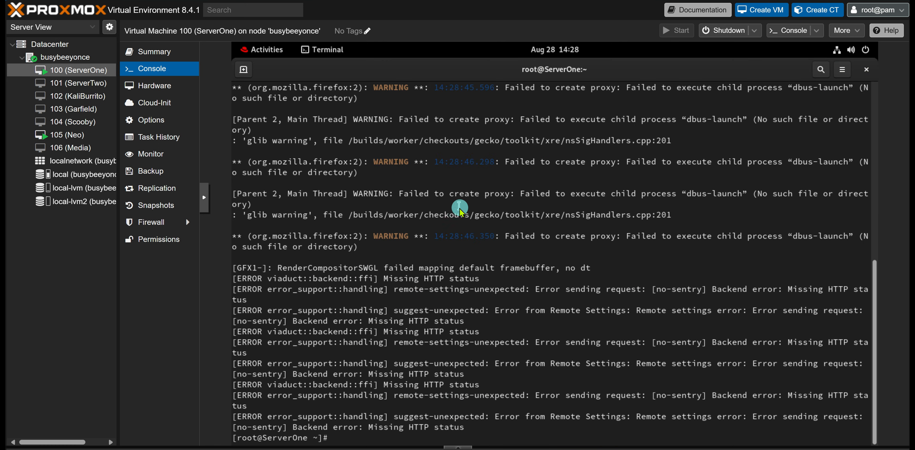
mouse_move(468, 224)
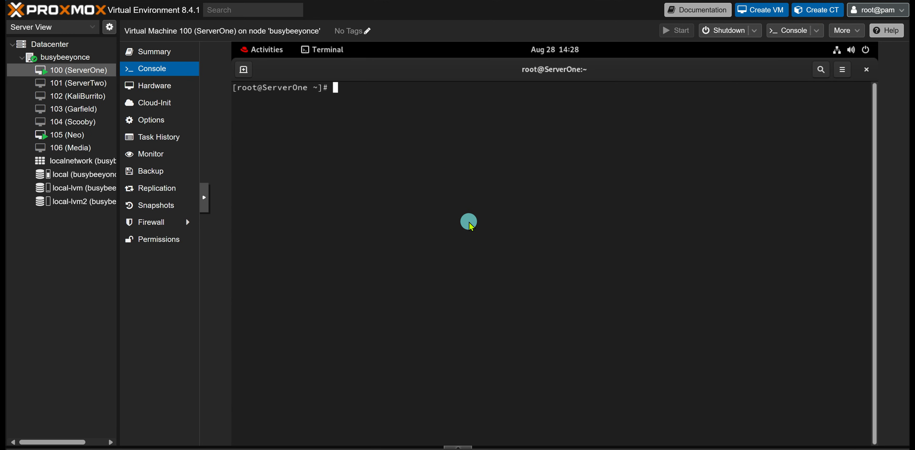
Begin flatpak uninstall for org.mozilla.firefox, completing the package name with Tab.
text(flat)
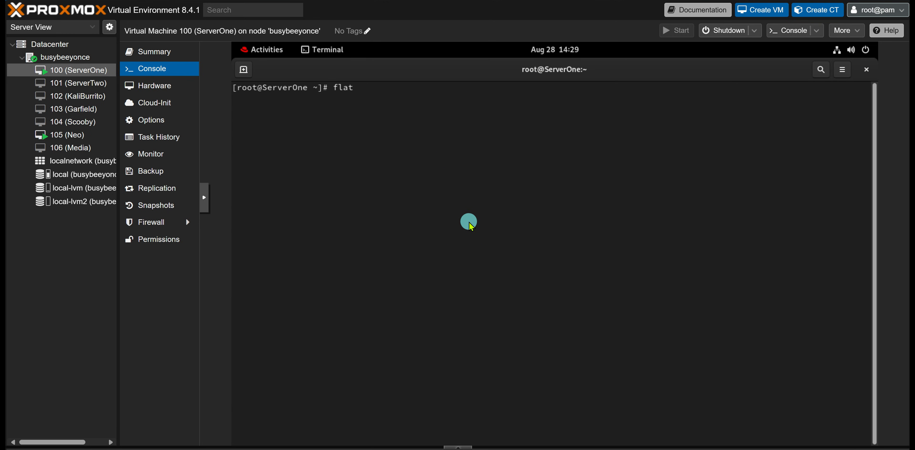
text(pak uninstall --)
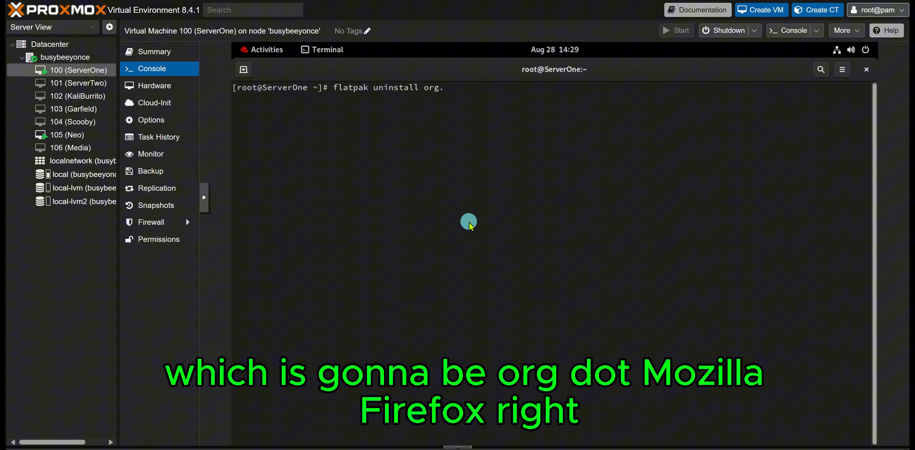
key(Tab)
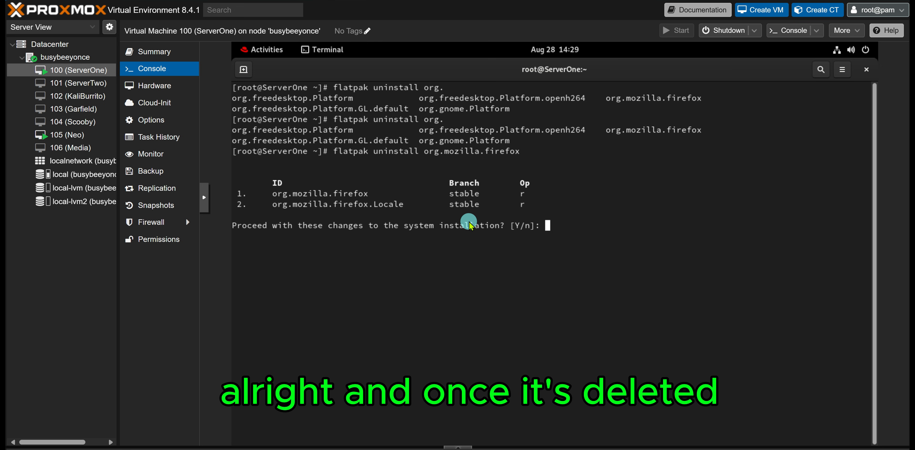
mouse_move(899, 295)
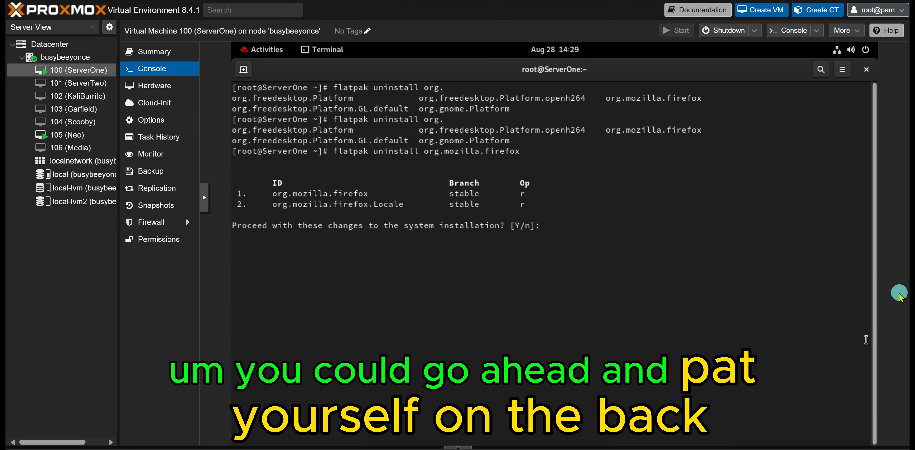